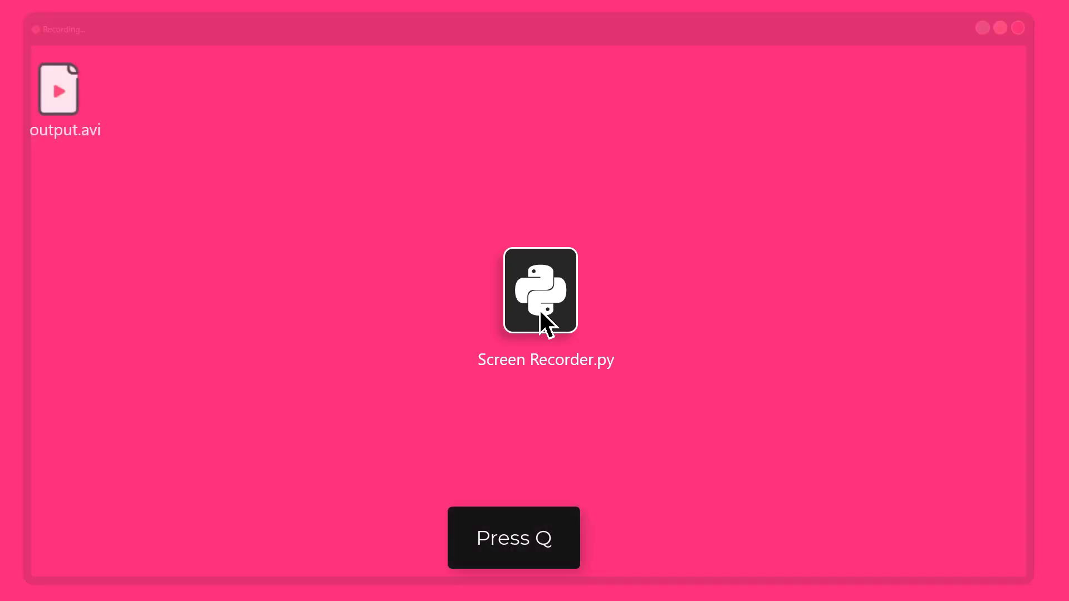
Stop the running Screen Recorder.py with Q so output.avi gets saved.
key("q")
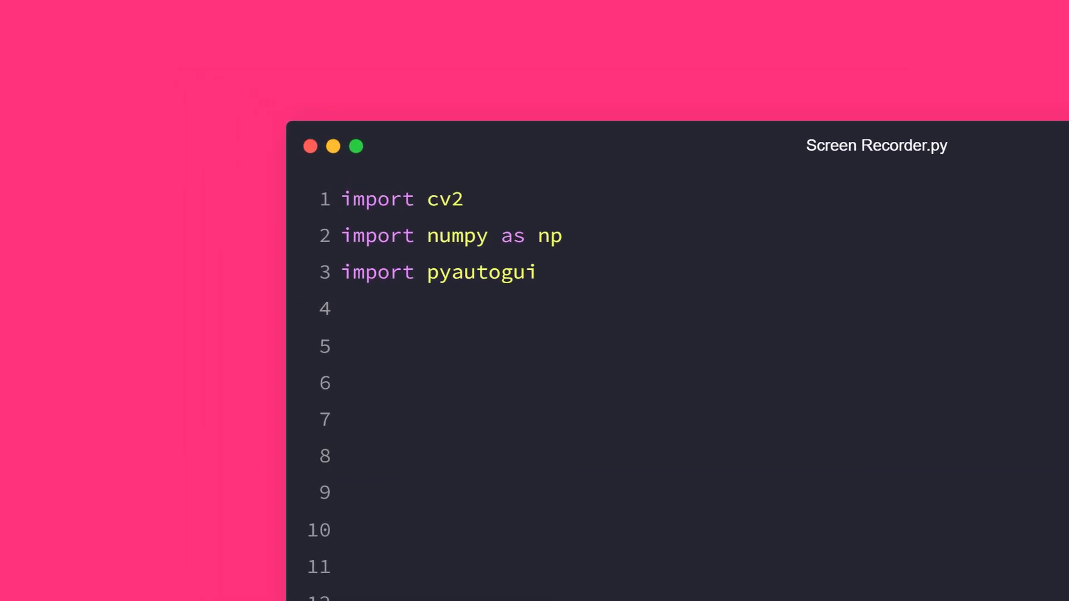
Select code in Screen Recorder.py showing the cv2, numpy as np and pyautogui imports.
double_click(495, 236)
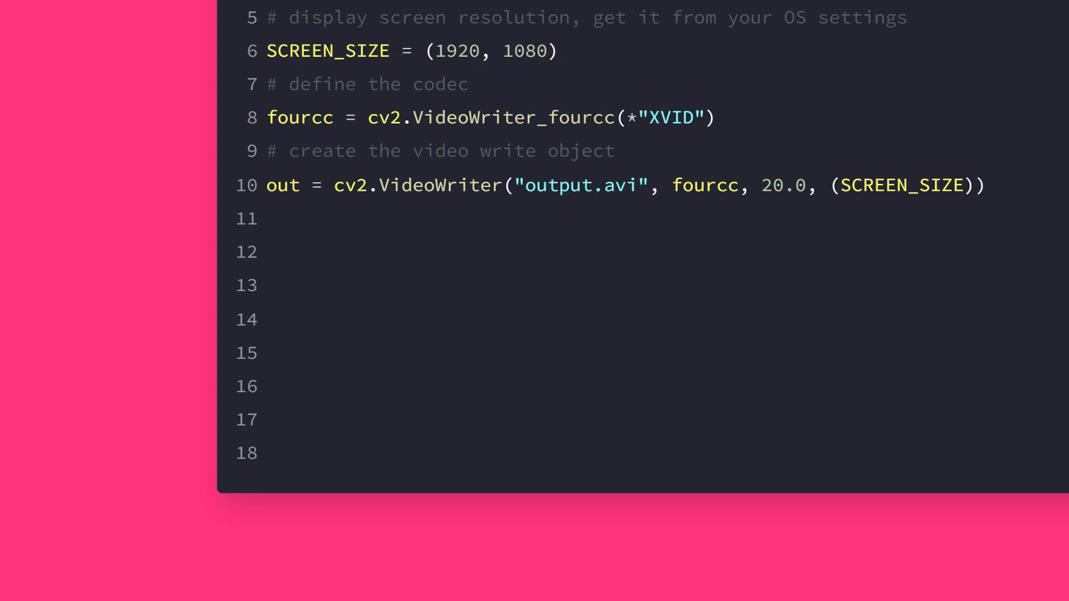
Highlight the SCREEN_SIZE (1920, 1080), XVID fourcc and output.avi 20 fps VideoWriter lines.
double_click(300, 117)
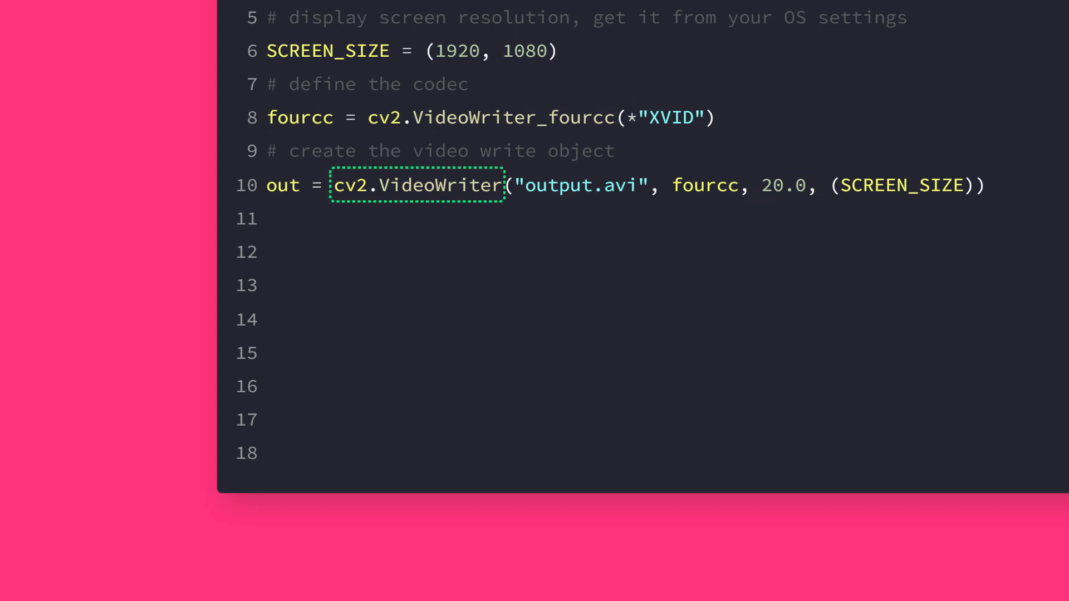
scroll("up", 3)
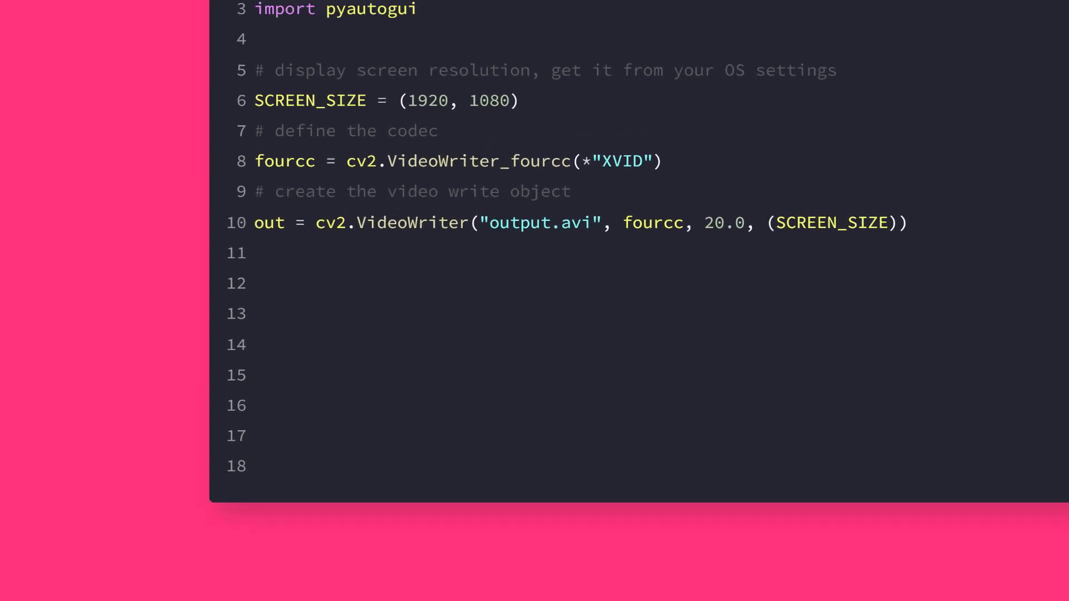